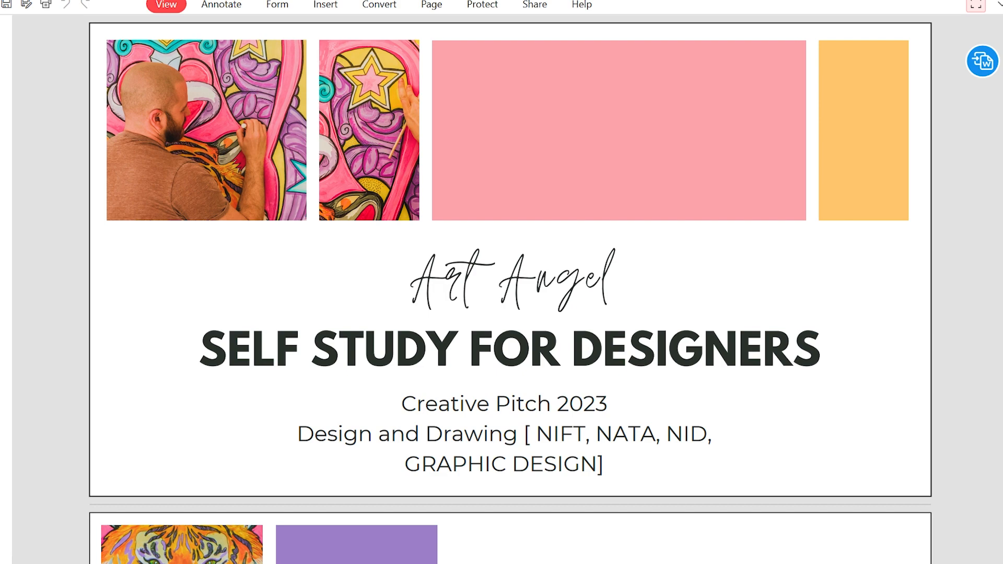
scroll("down", 3)
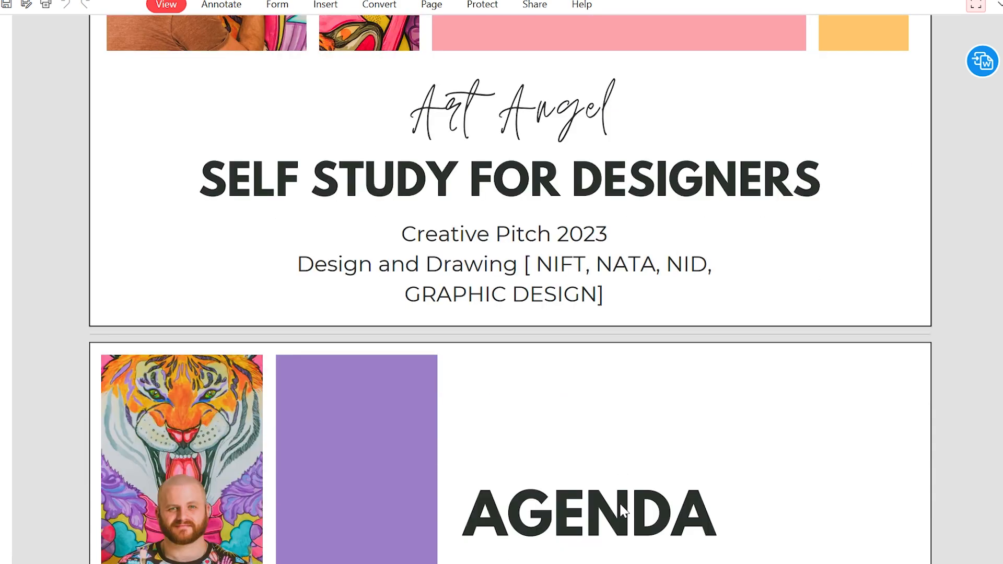
scroll("down", 3)
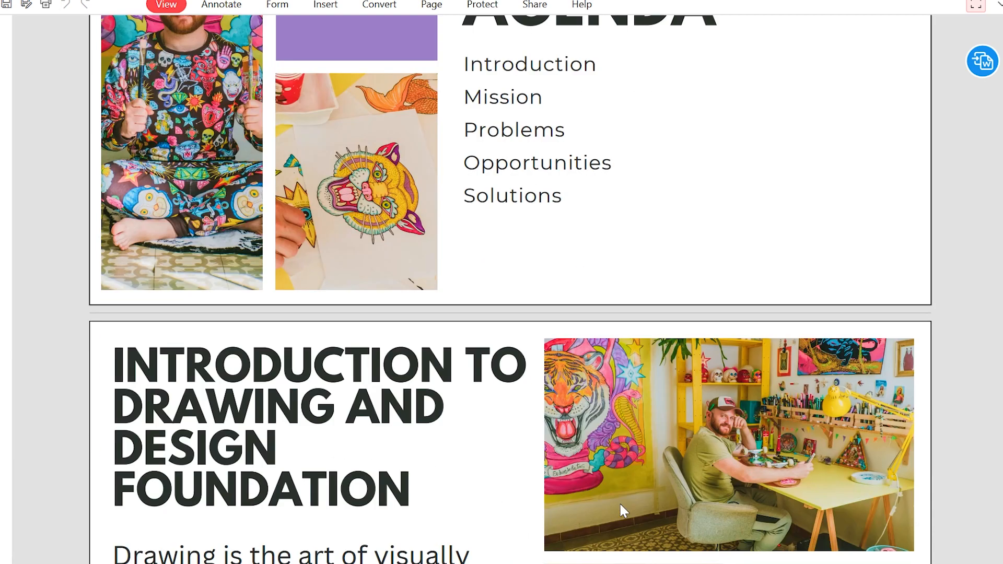
scroll("down", 3)
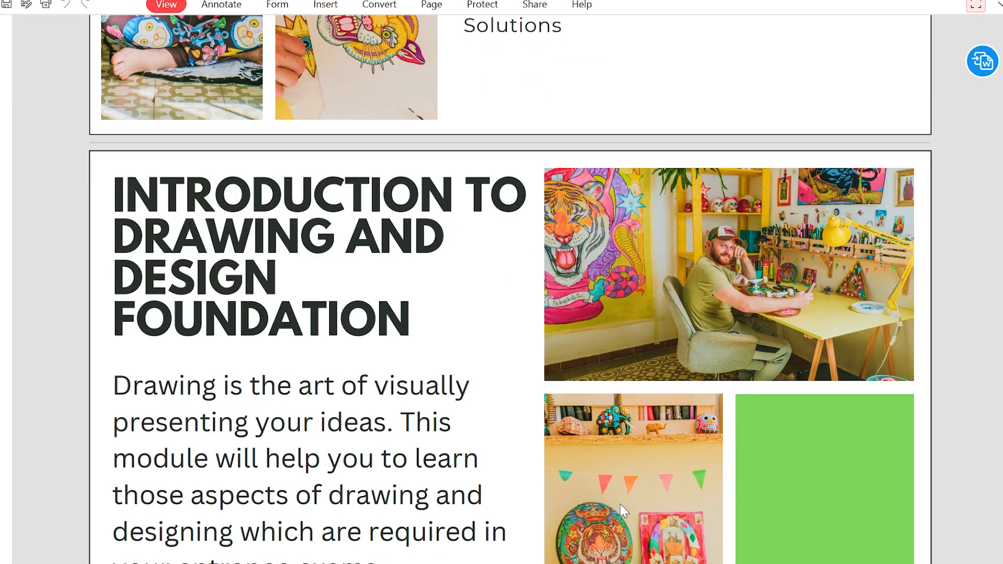
scroll("down", 3)
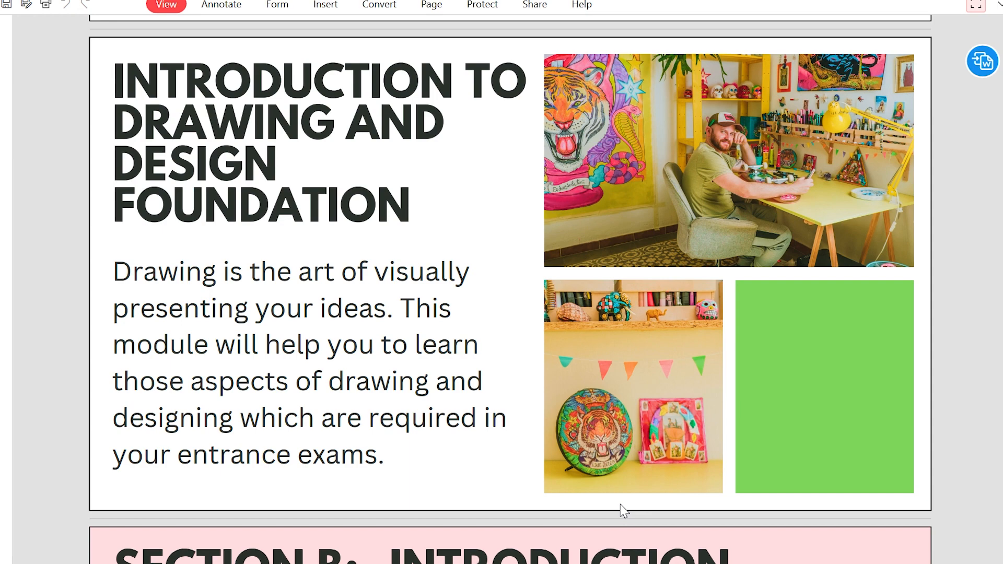
scroll("down", 3)
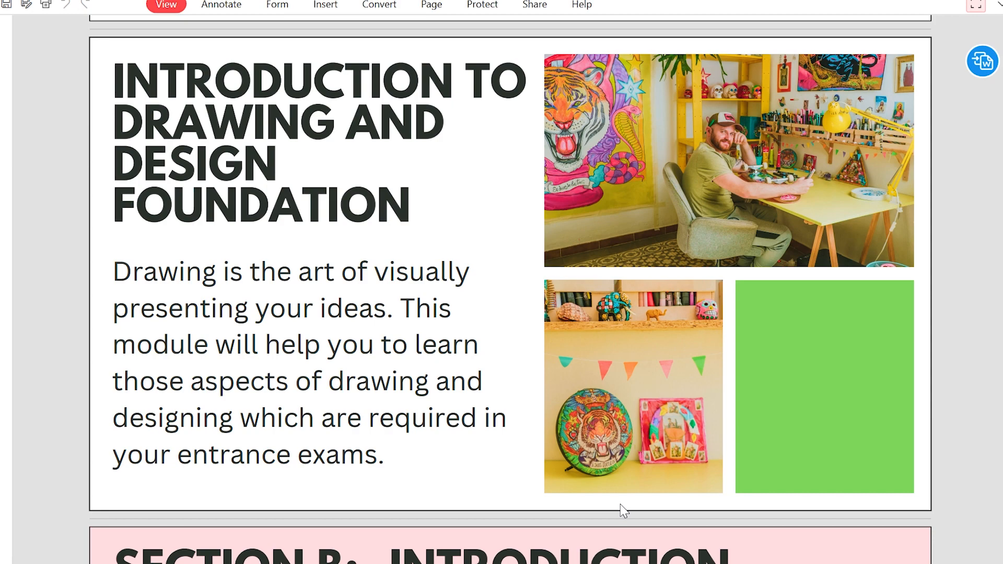
scroll("down", 3)
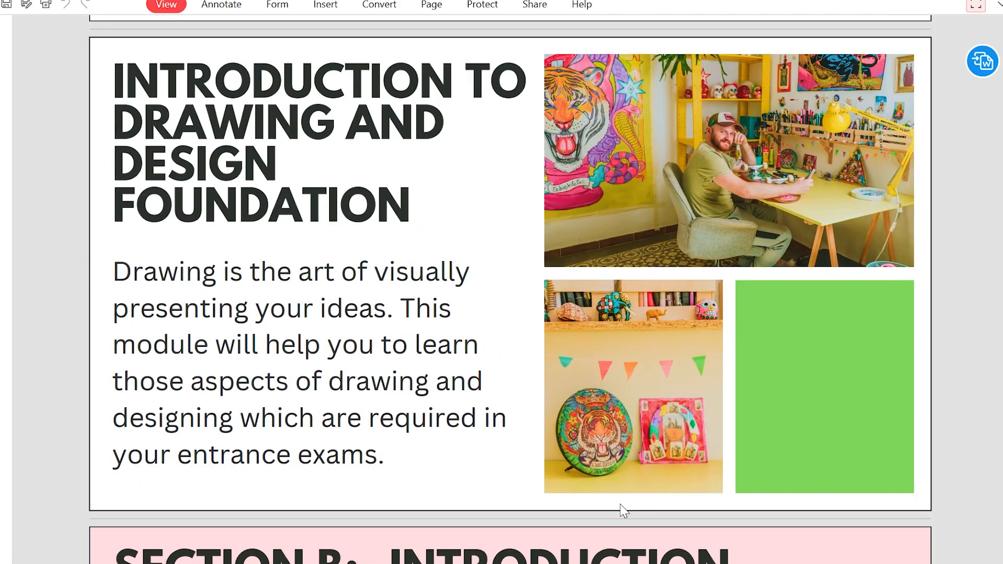
scroll("down", 3)
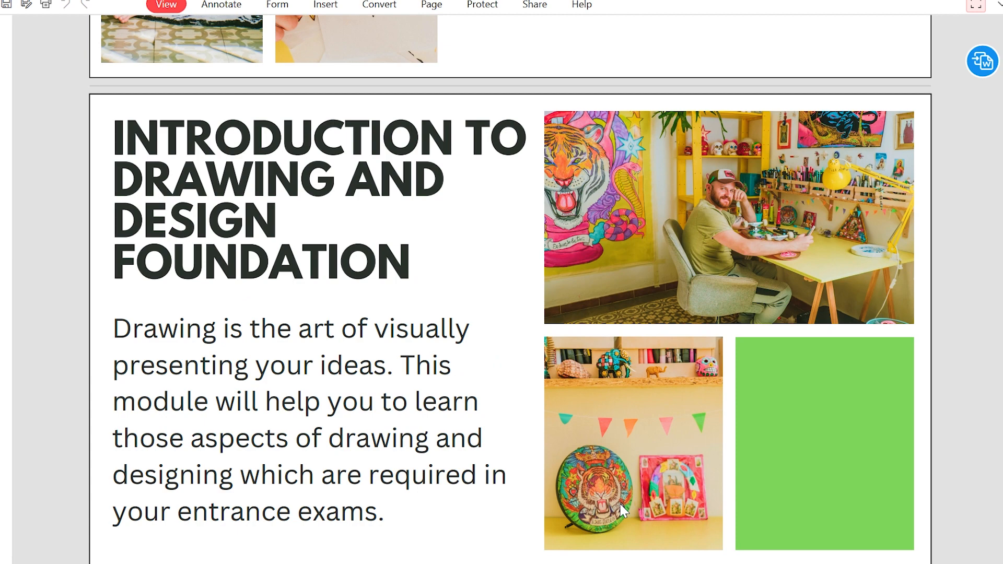
scroll("down", 3)
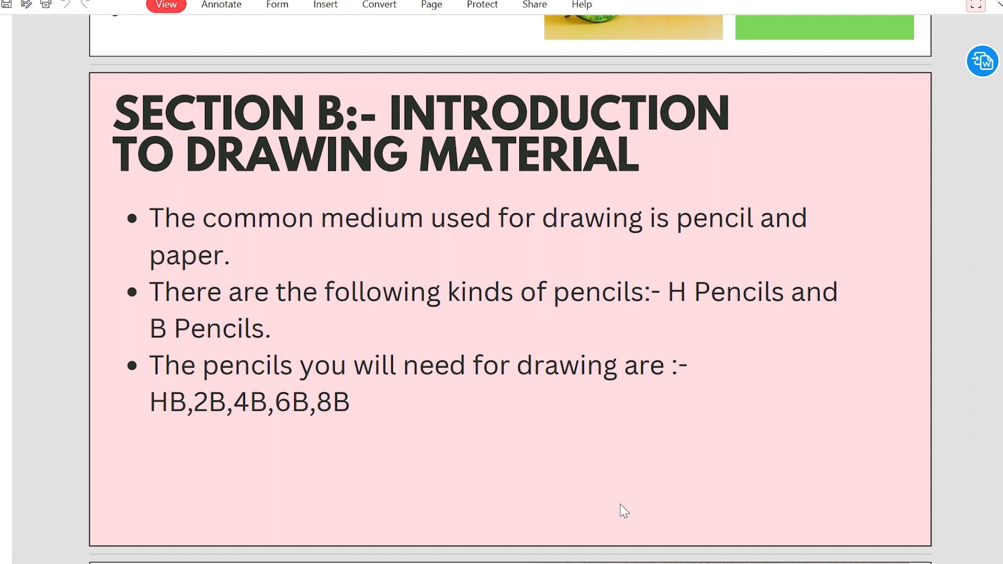
scroll("down", 3)
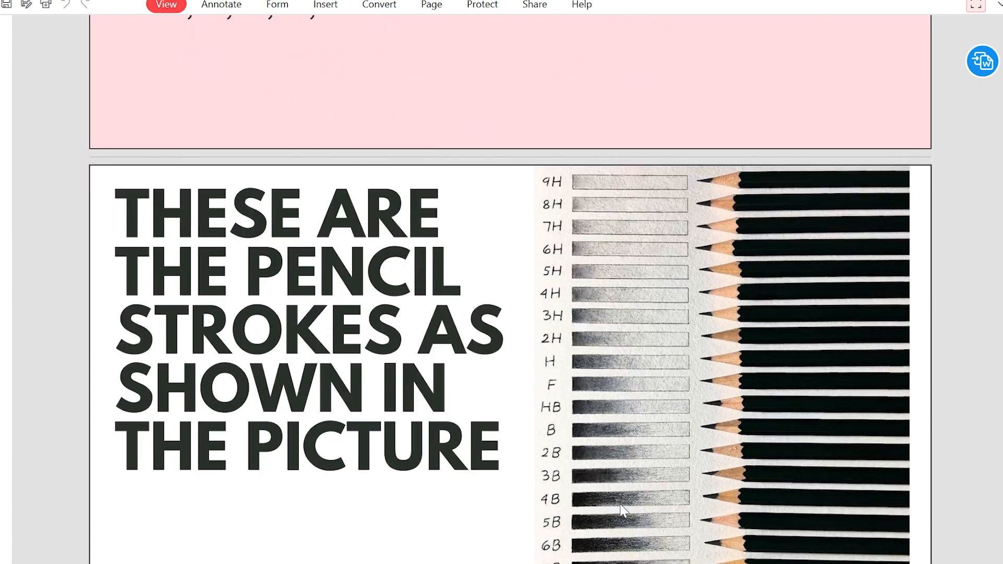
scroll("down", 3)
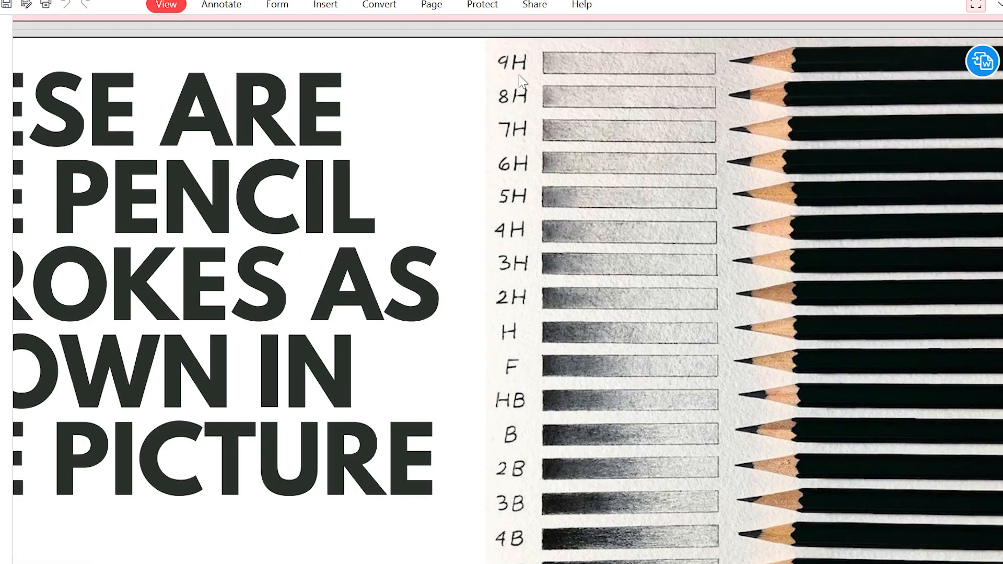
mouse_move(557, 75)
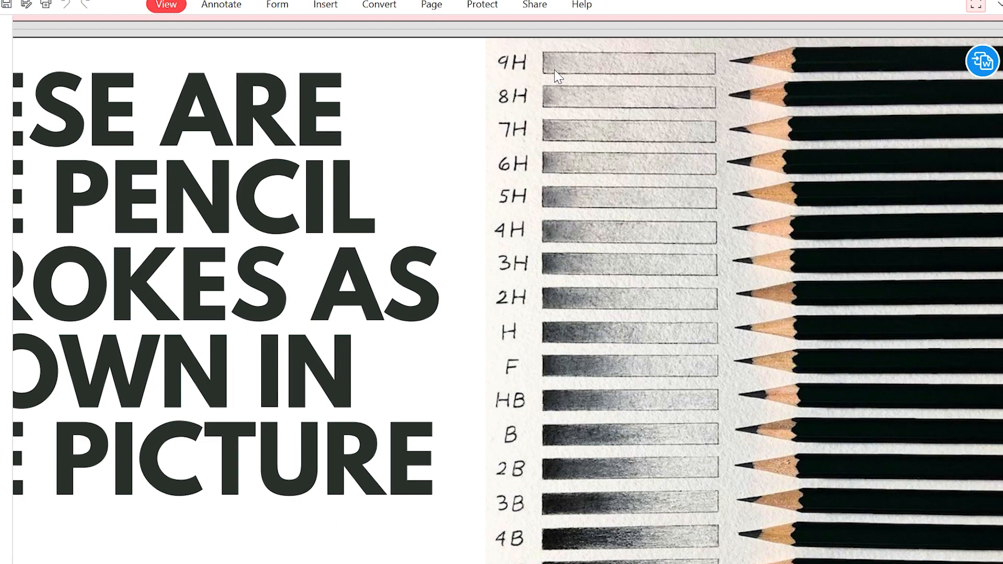
mouse_move(650, 87)
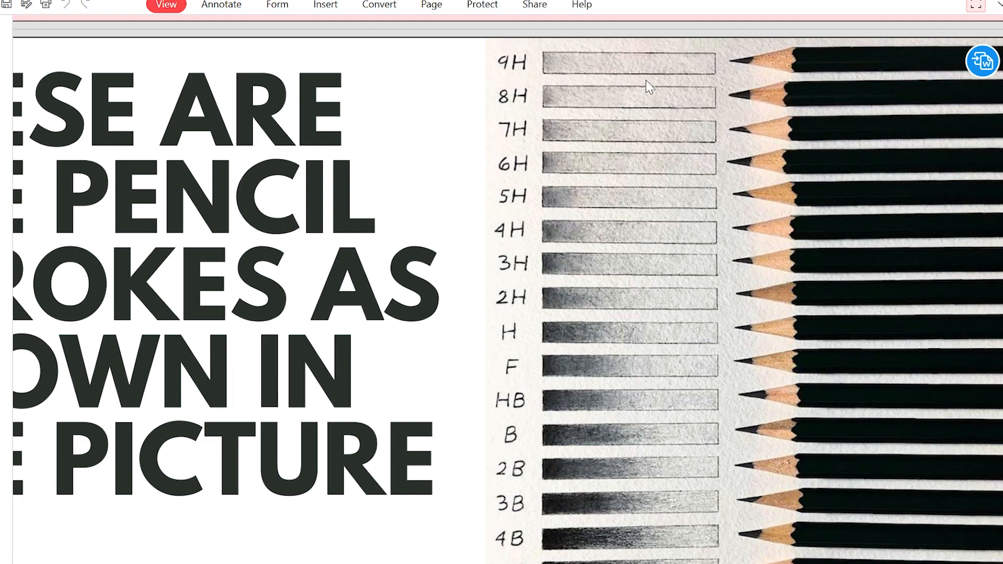
scroll("down", 3)
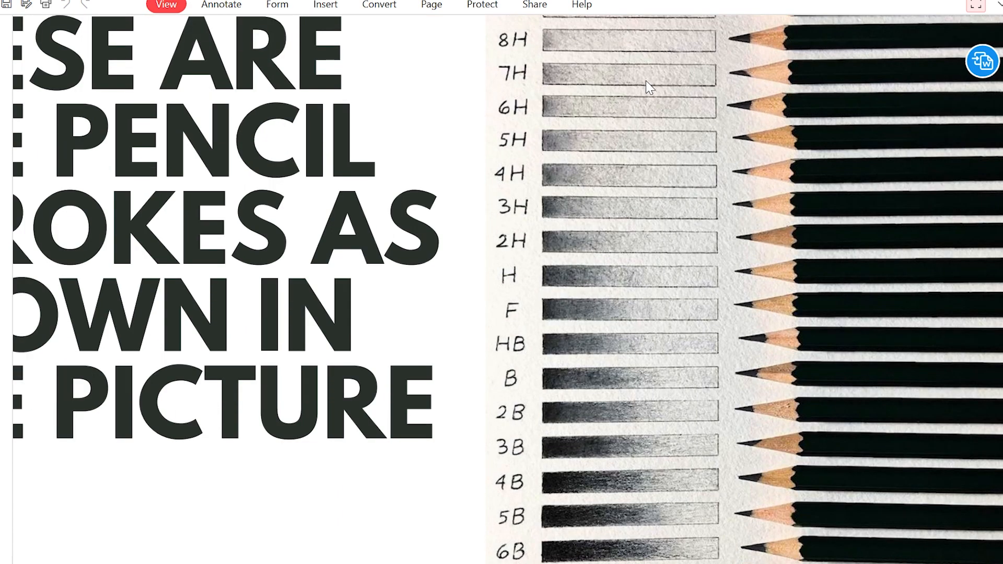
scroll("down", 3)
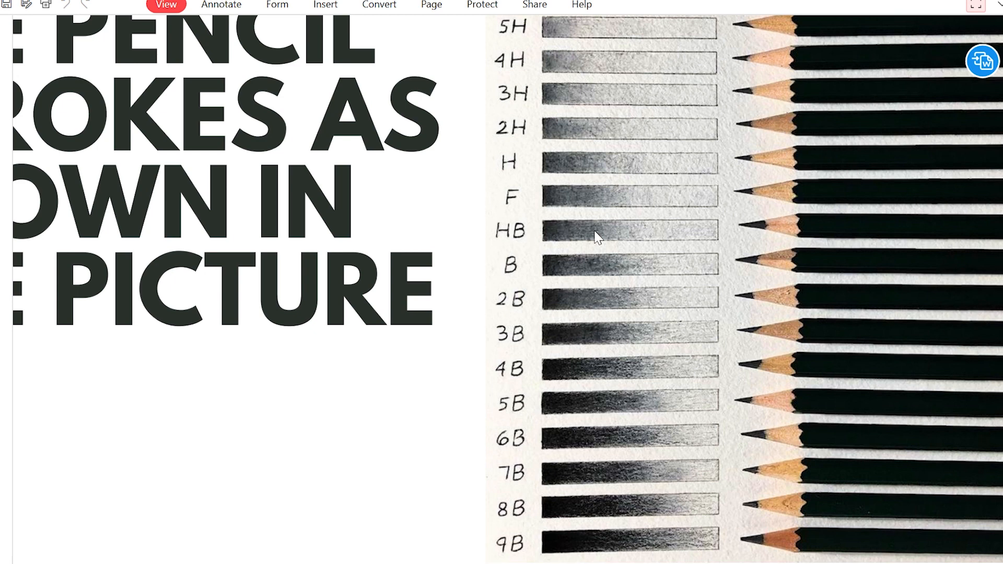
mouse_move(571, 275)
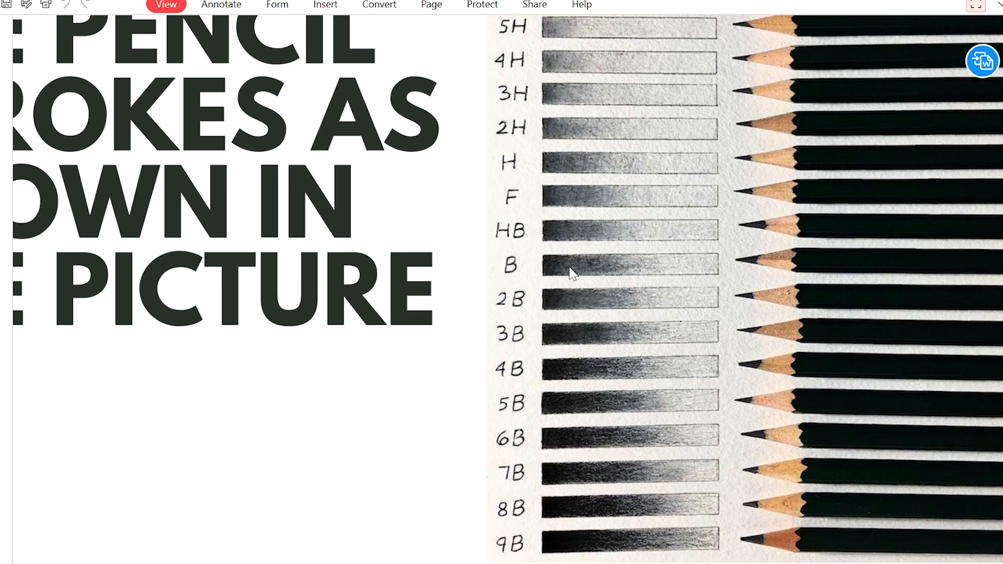
mouse_move(608, 382)
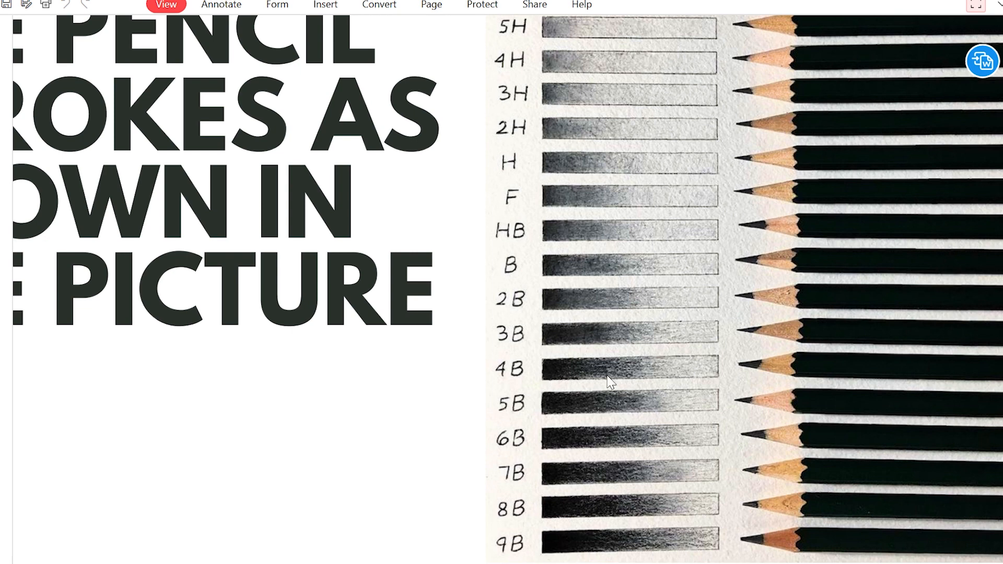
mouse_move(615, 490)
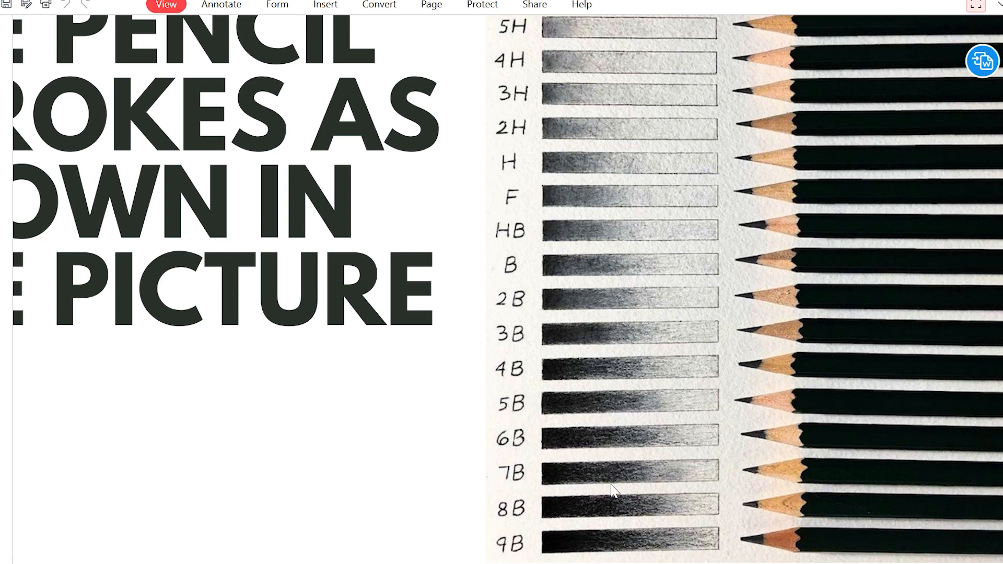
mouse_move(633, 481)
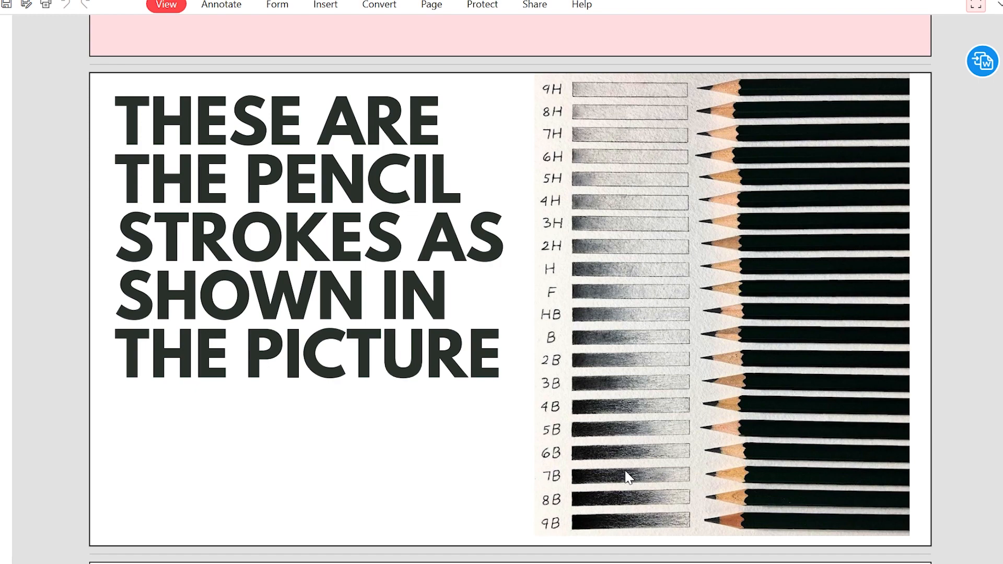
scroll("down", 3)
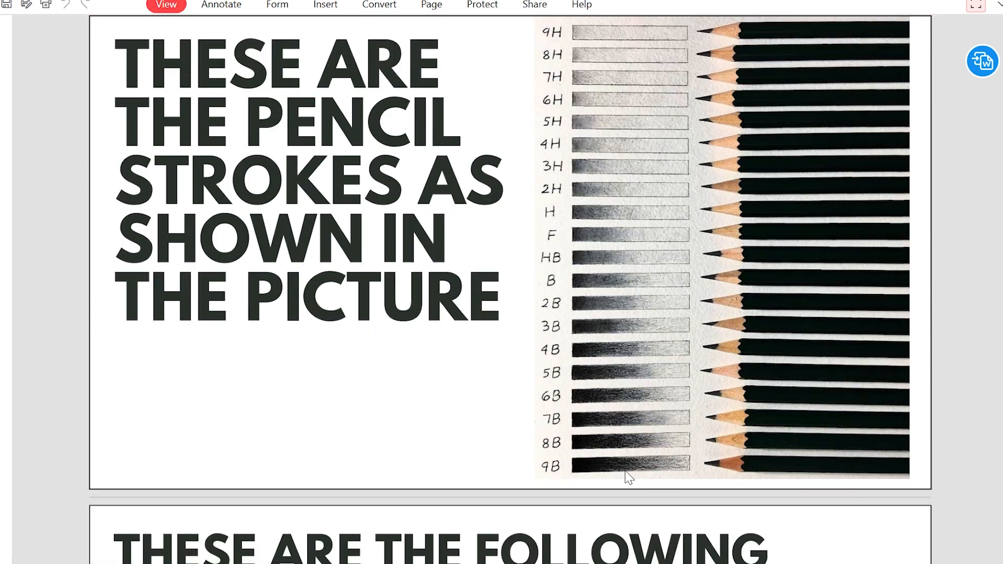
scroll("down", 3)
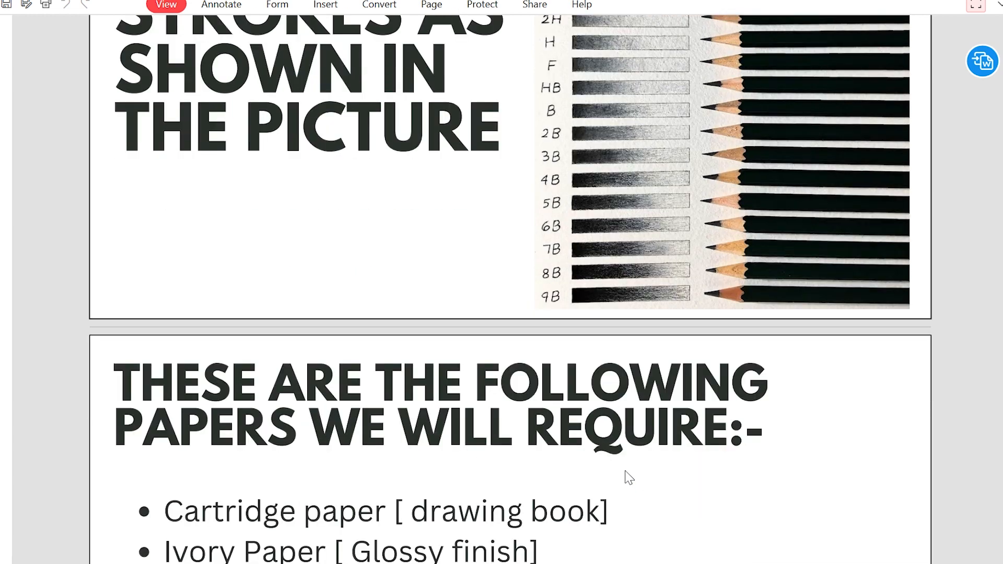
scroll("down", 3)
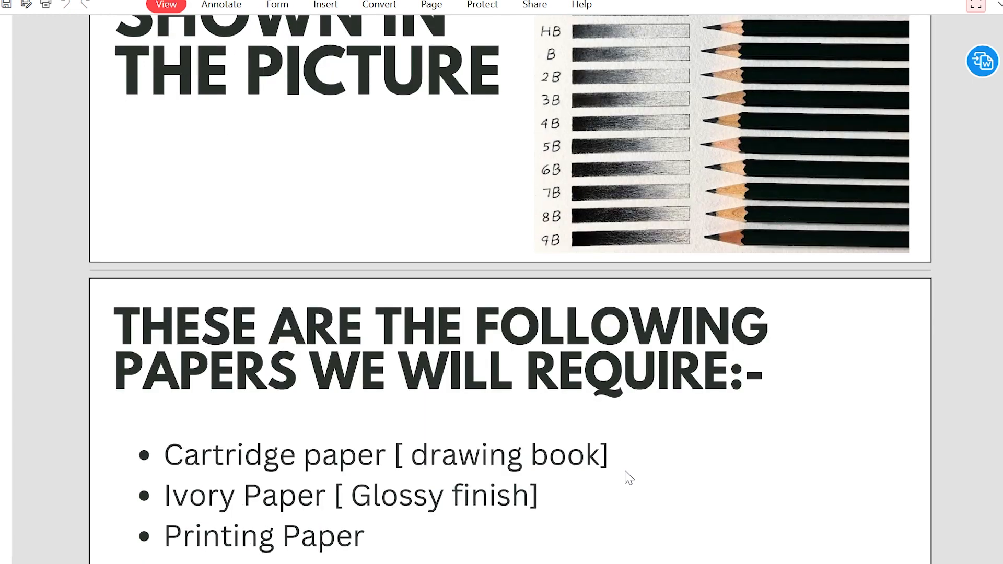
scroll("down", 3)
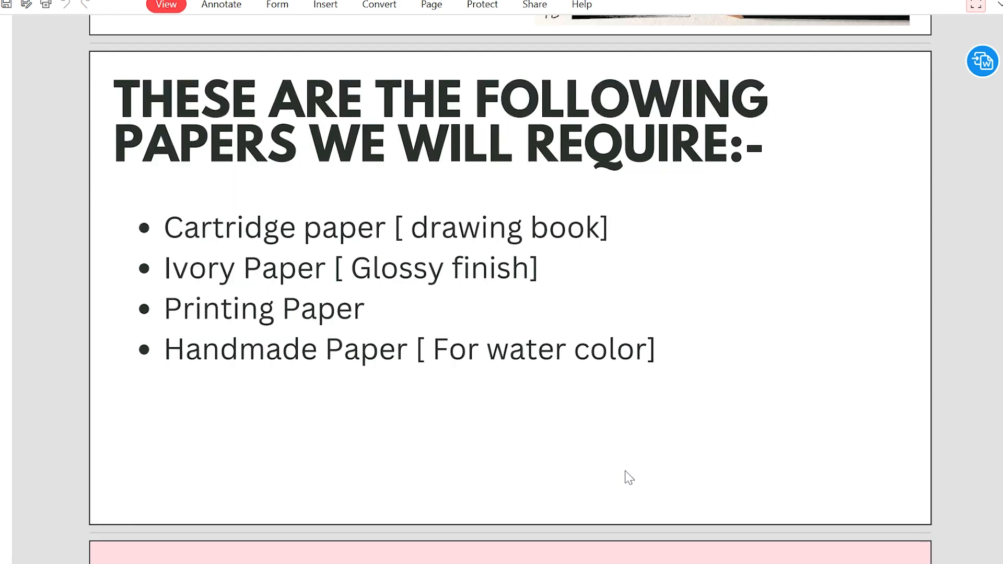
scroll("down", 3)
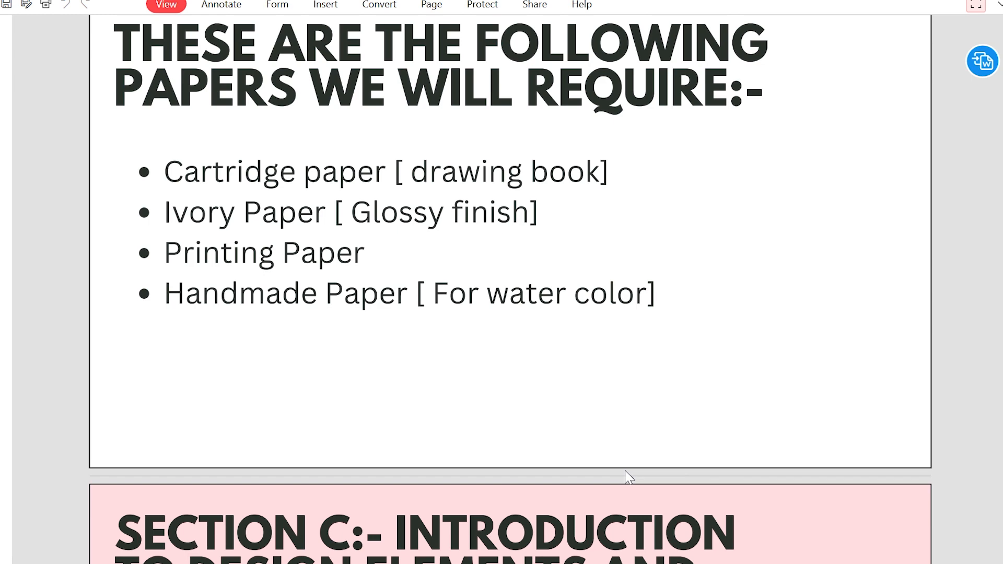
scroll("down", 3)
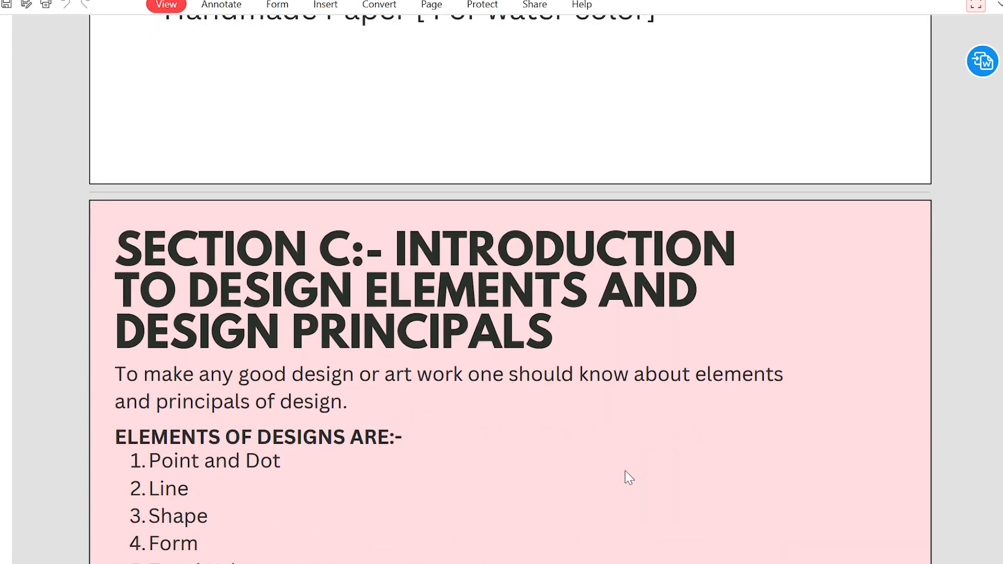
scroll("down", 3)
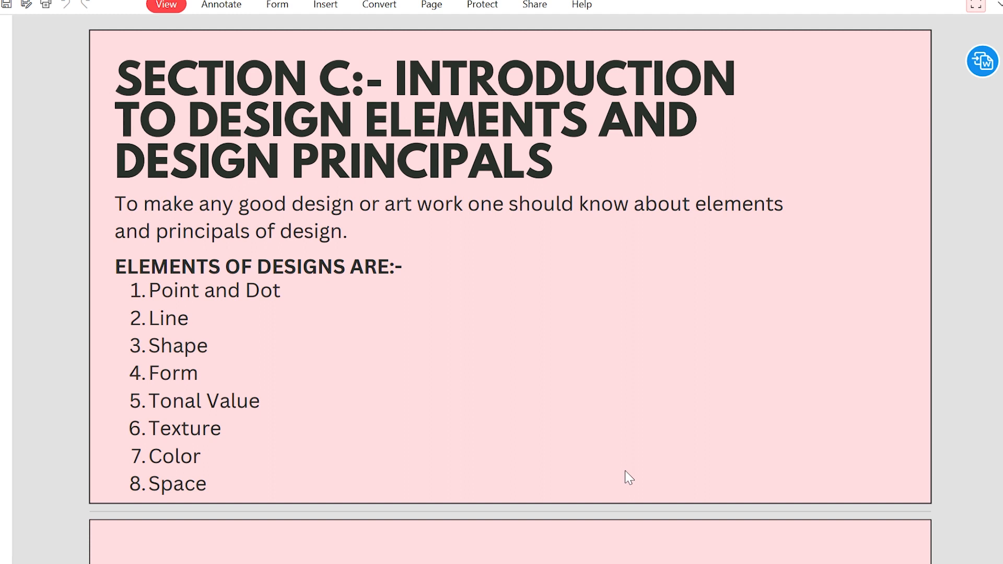
scroll("down", 3)
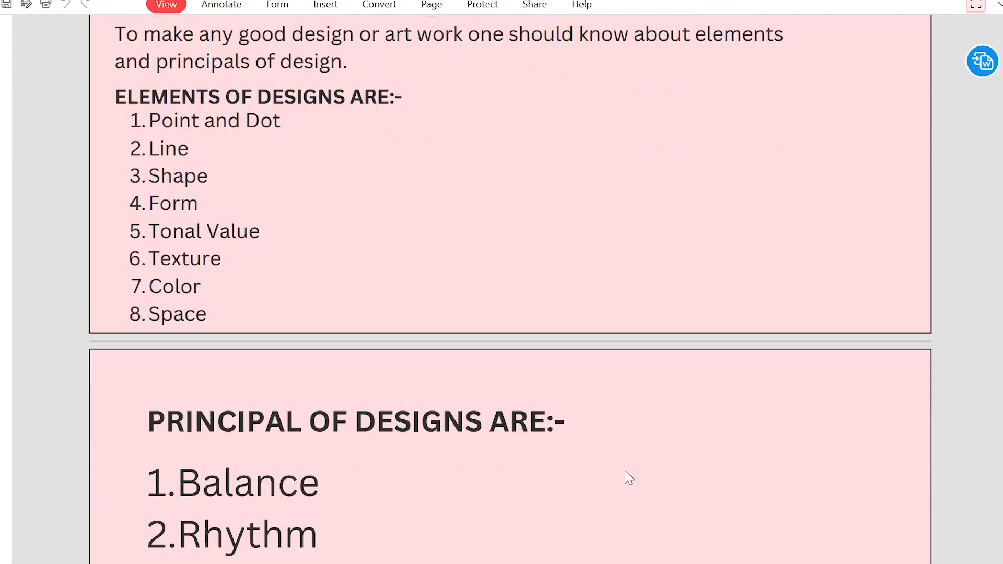
scroll("down", 3)
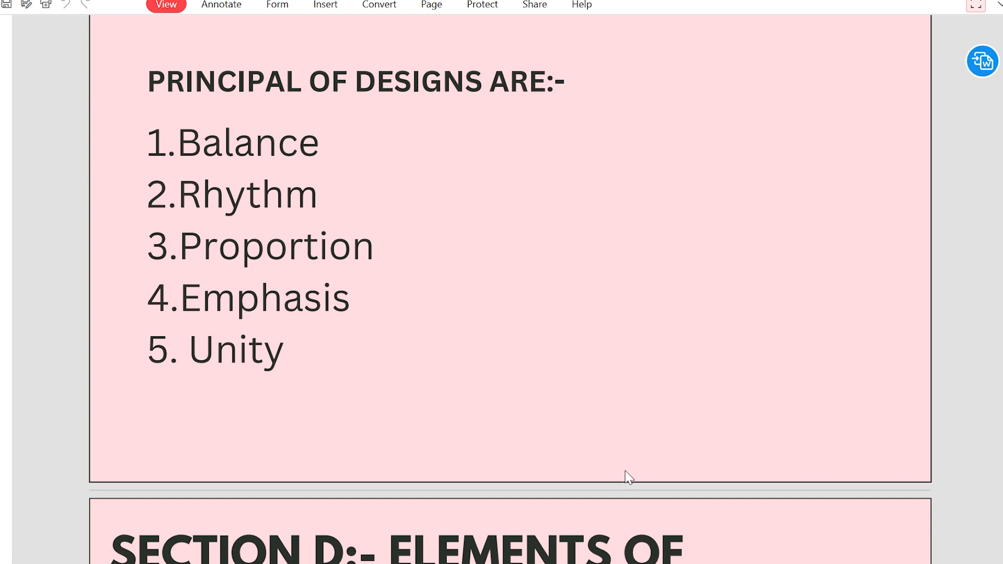
scroll("down", 3)
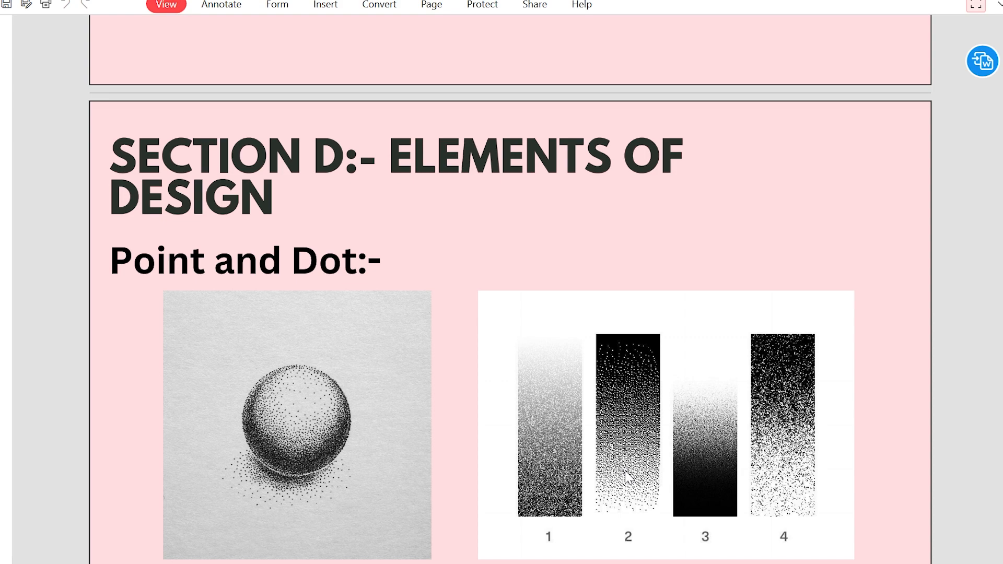
scroll("down", 3)
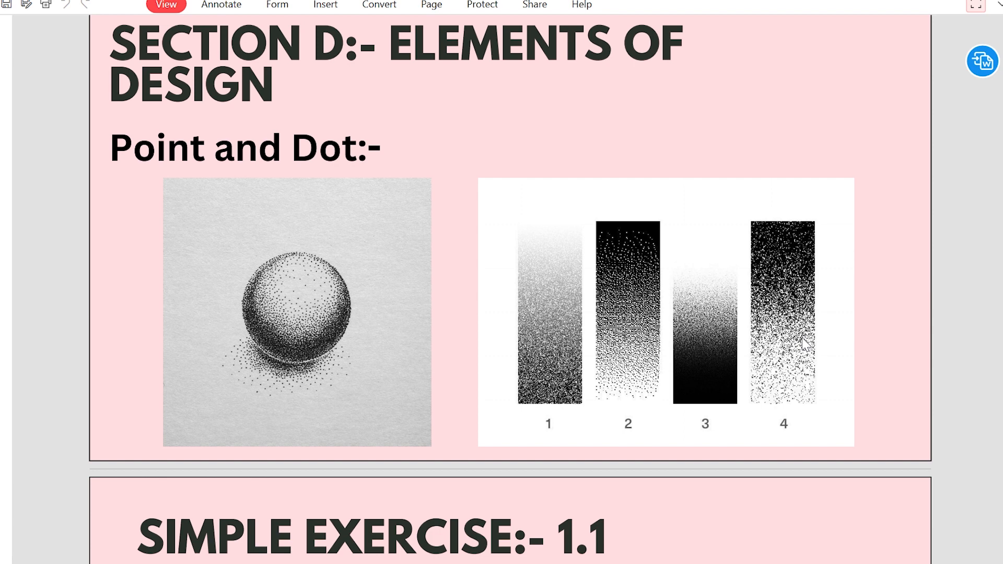
scroll("down", 3)
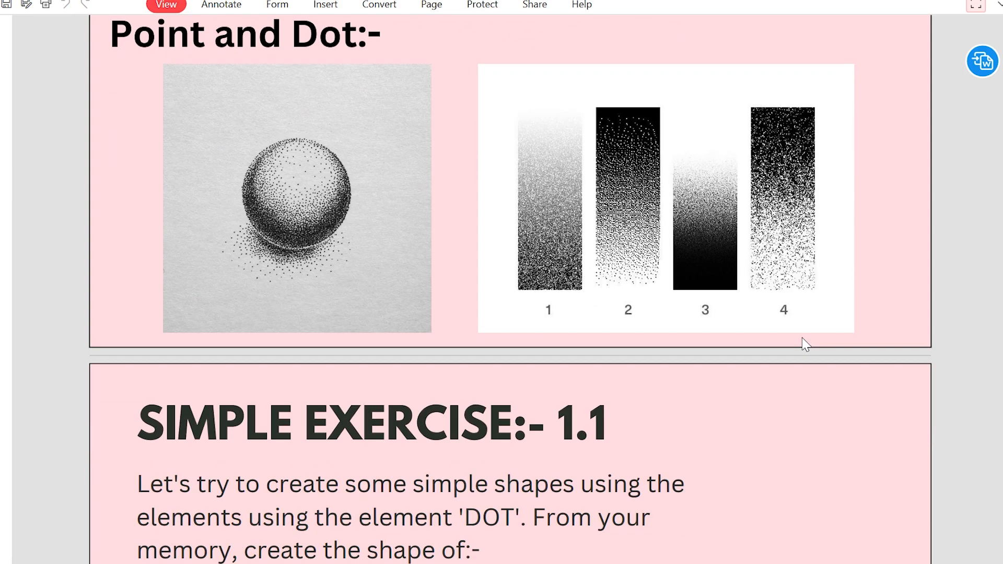
scroll("down", 3)
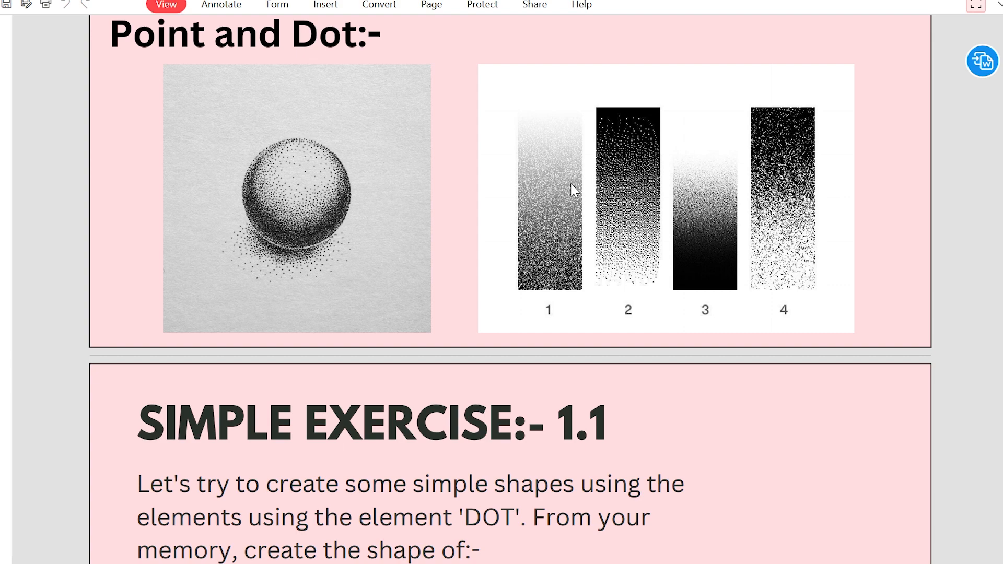
scroll("down", 3)
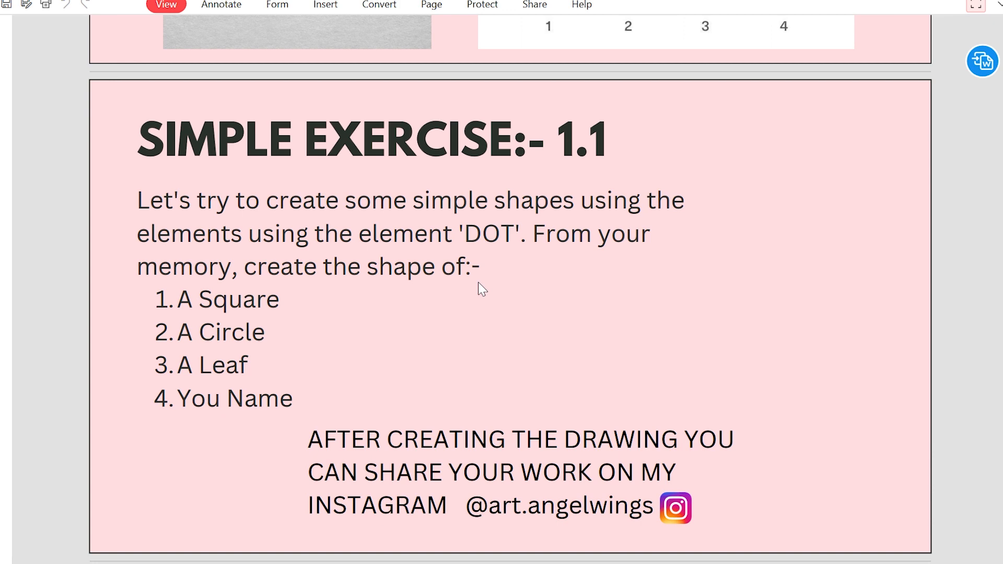
scroll("down", 3)
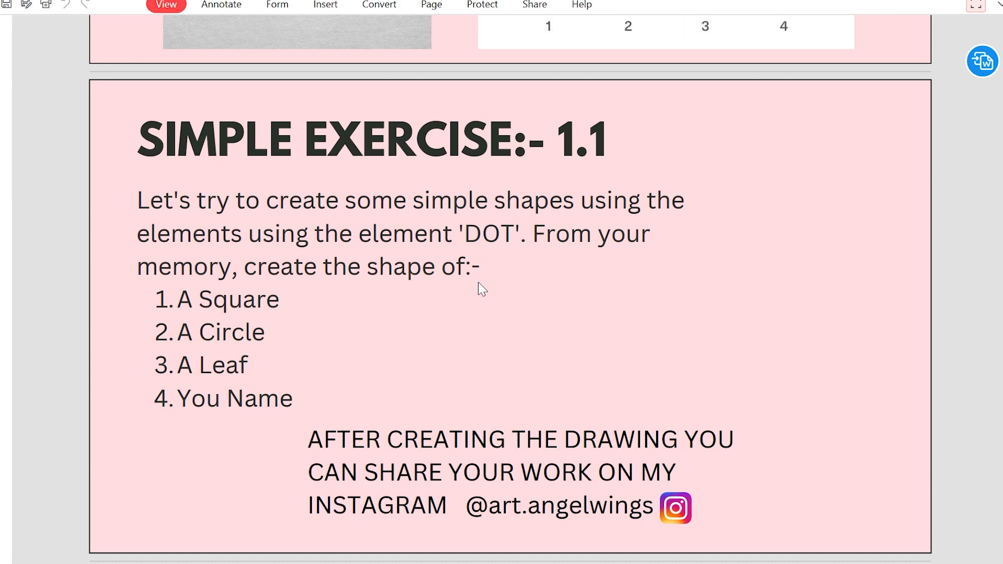
scroll("down", 3)
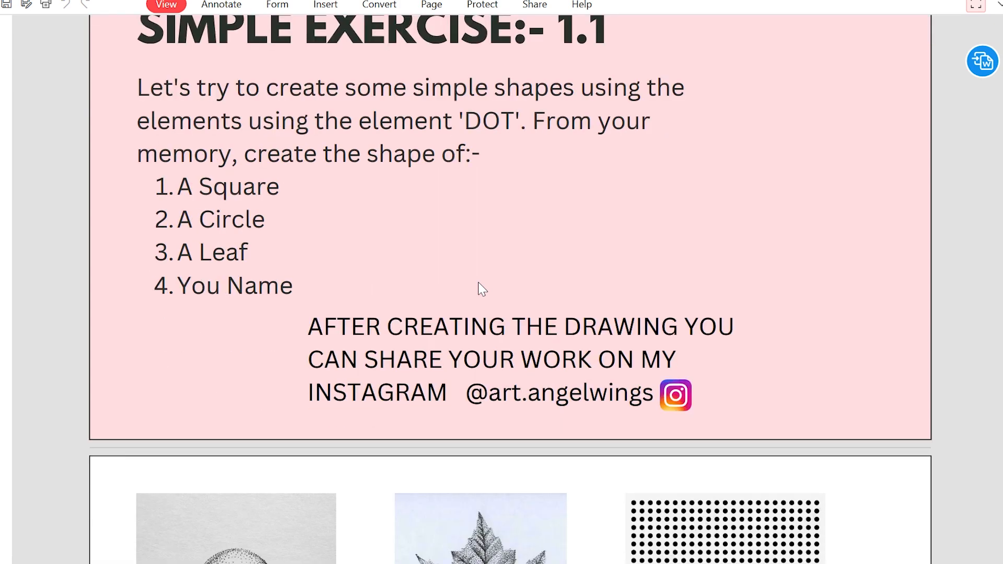
scroll("down", 3)
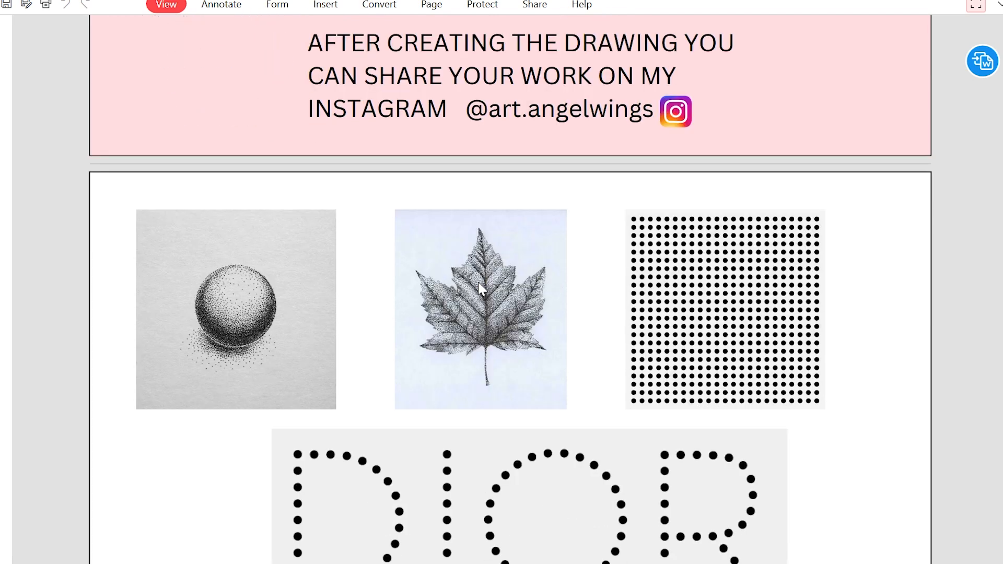
scroll("down", 3)
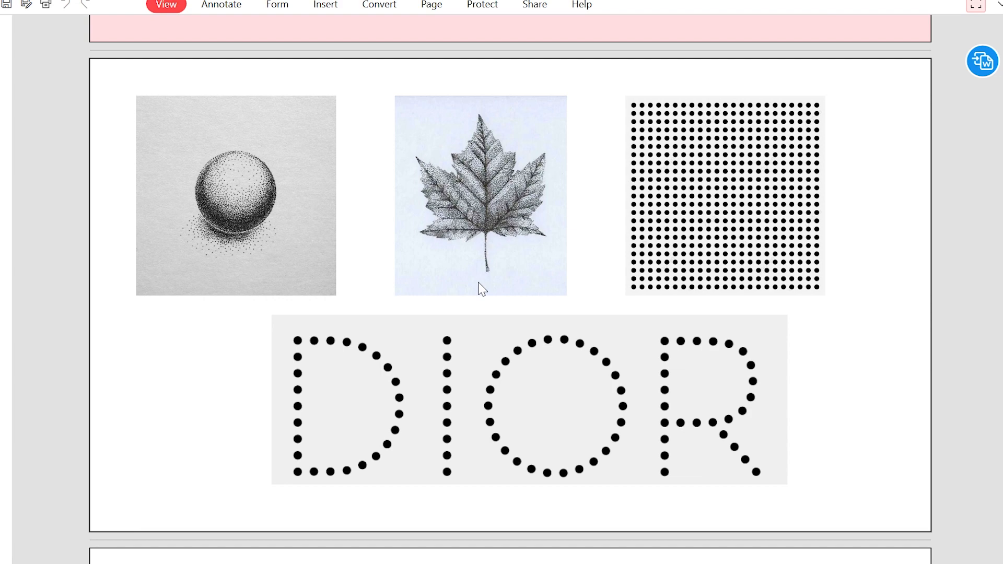
scroll("down", 3)
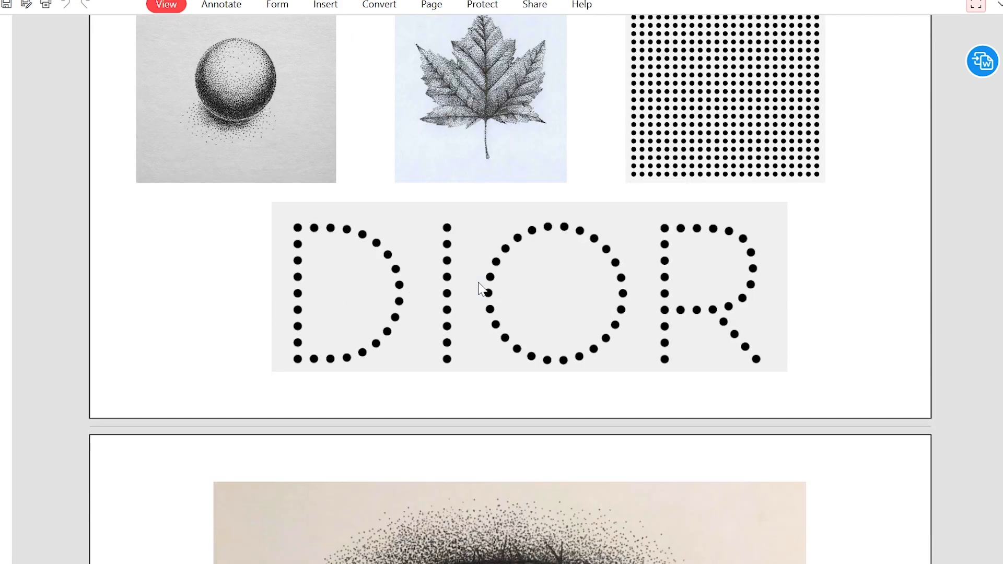
scroll("down", 3)
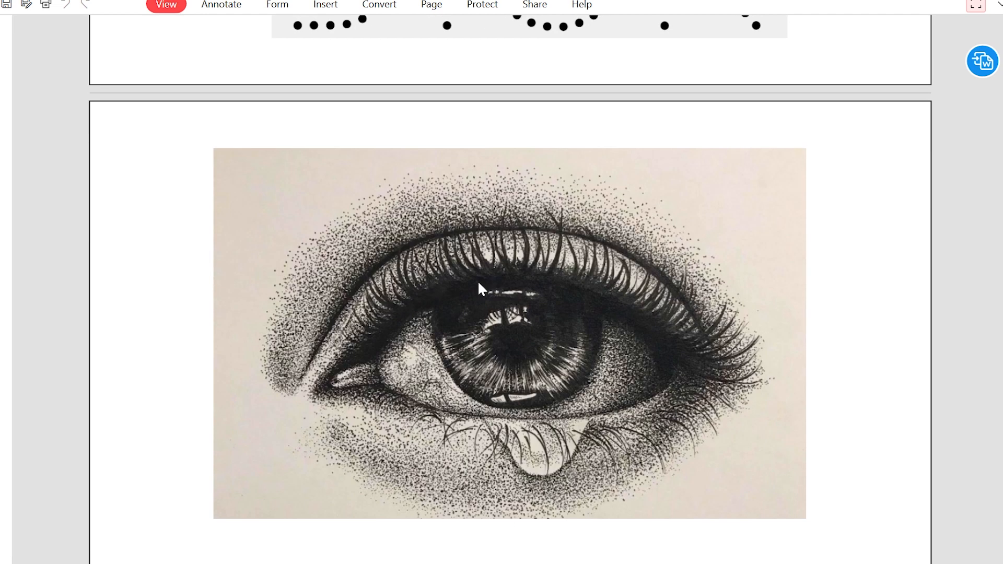